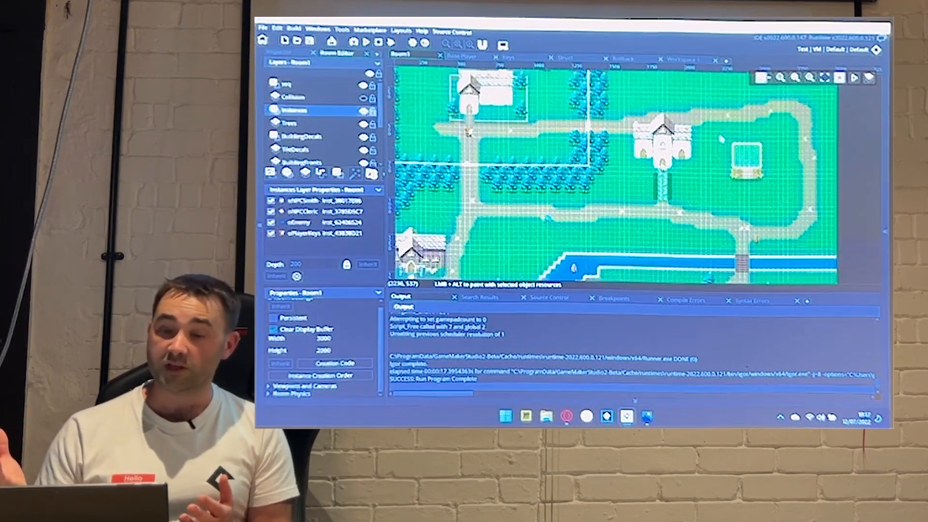
Show the oBasePlayer object's Create event code in the code editor
left_click(465, 56)
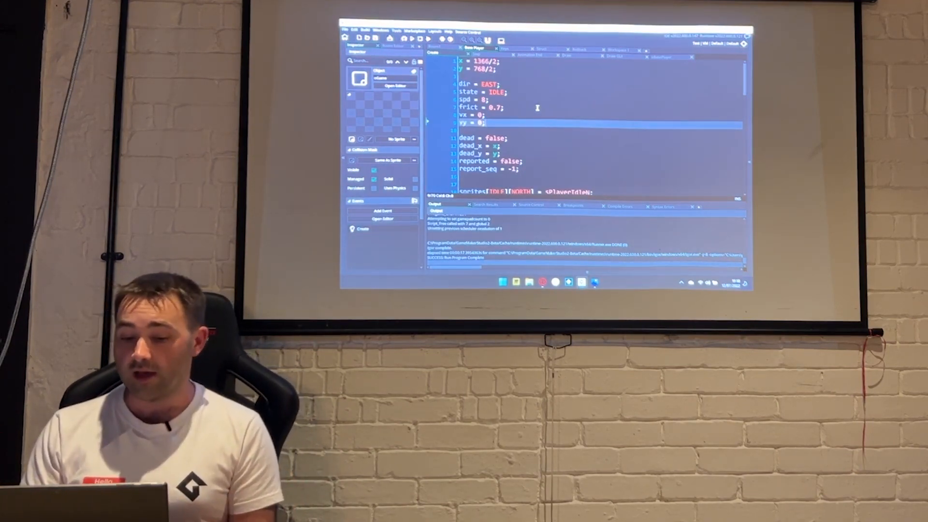
Scroll through the Create event's sprite and task arrays
scroll("down", 3)
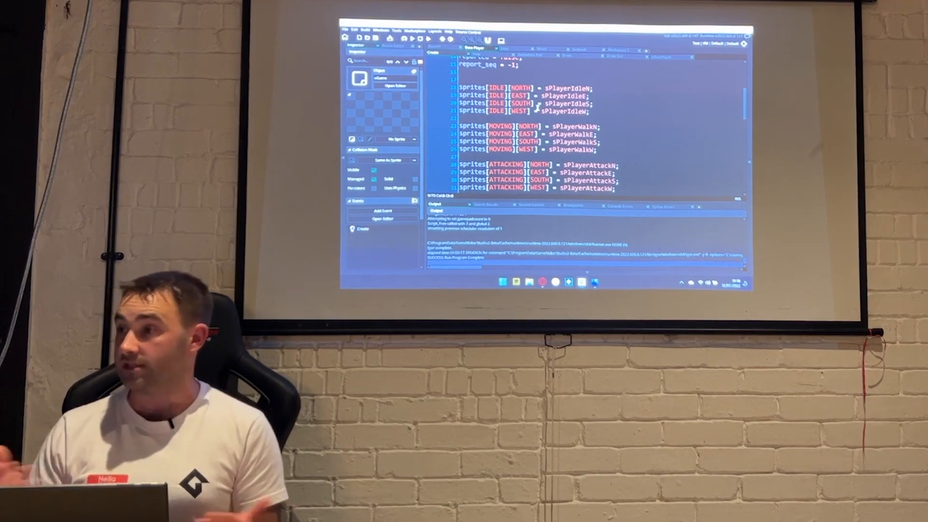
scroll("down", 3)
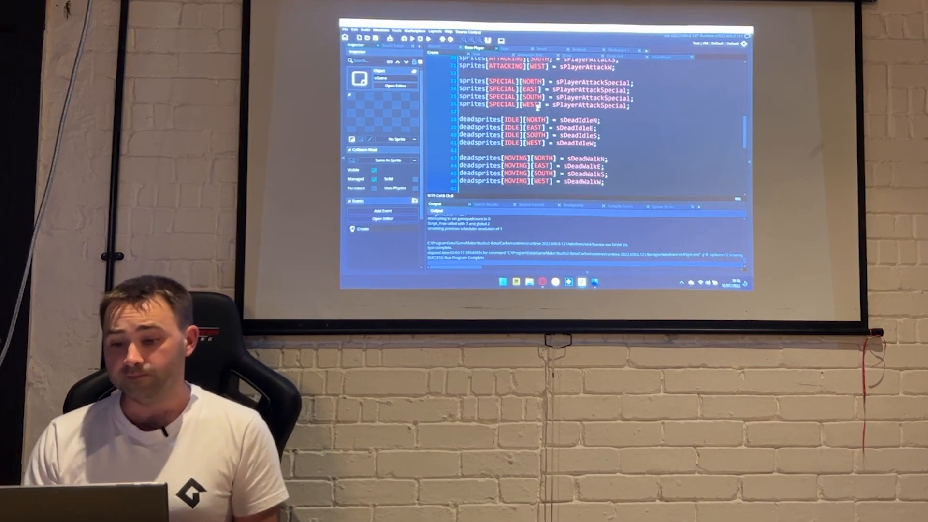
scroll("down", 3)
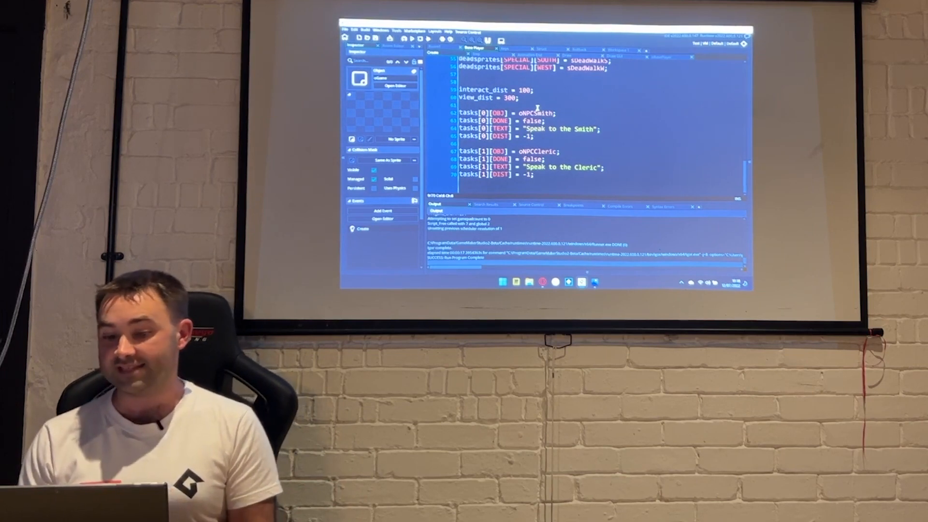
scroll("up", 3)
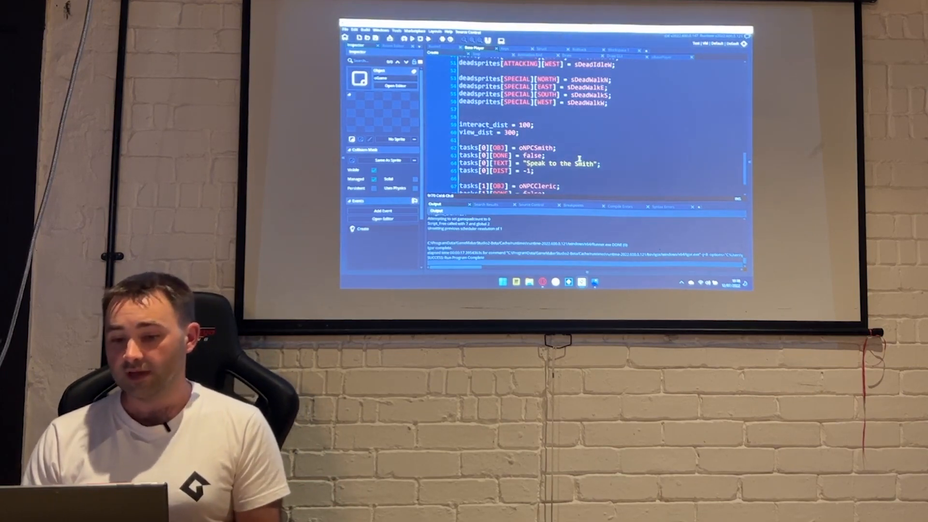
scroll("up", 3)
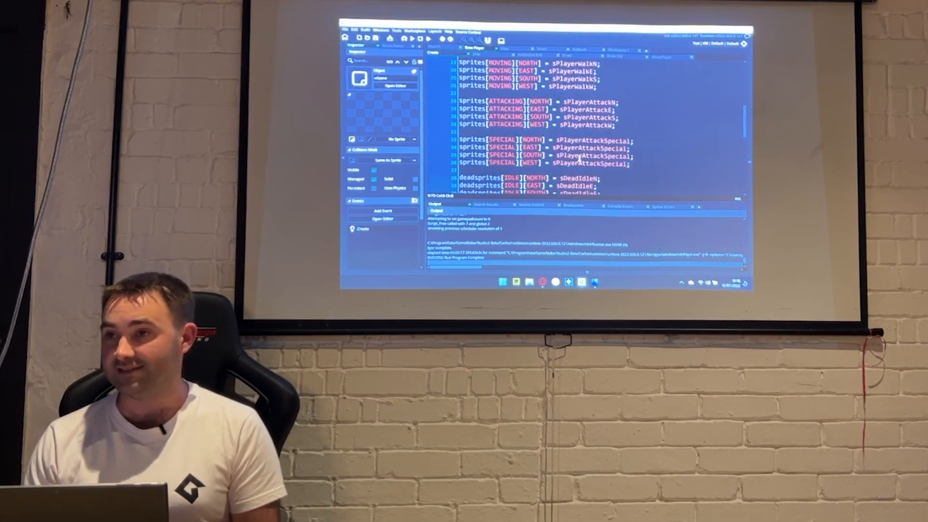
scroll("up", 3)
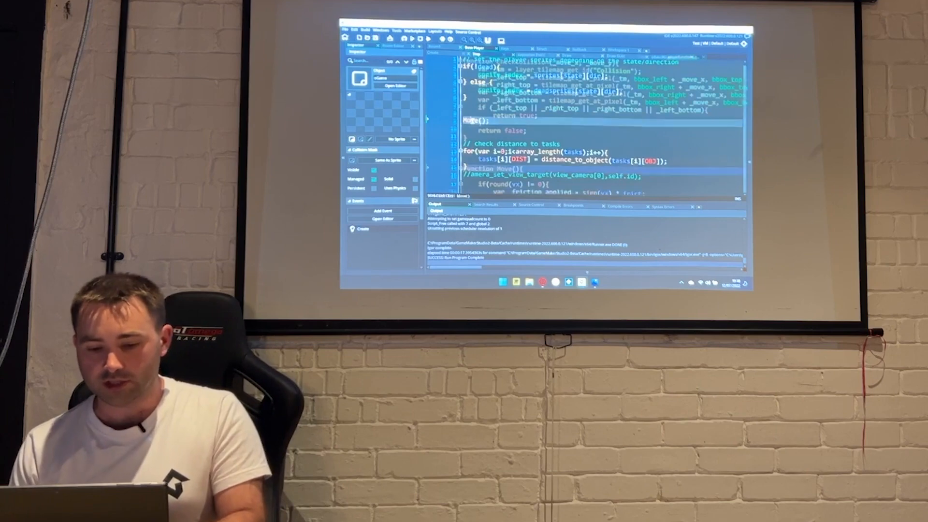
Scroll through the Move function's friction and collision loop code
scroll("down", 3)
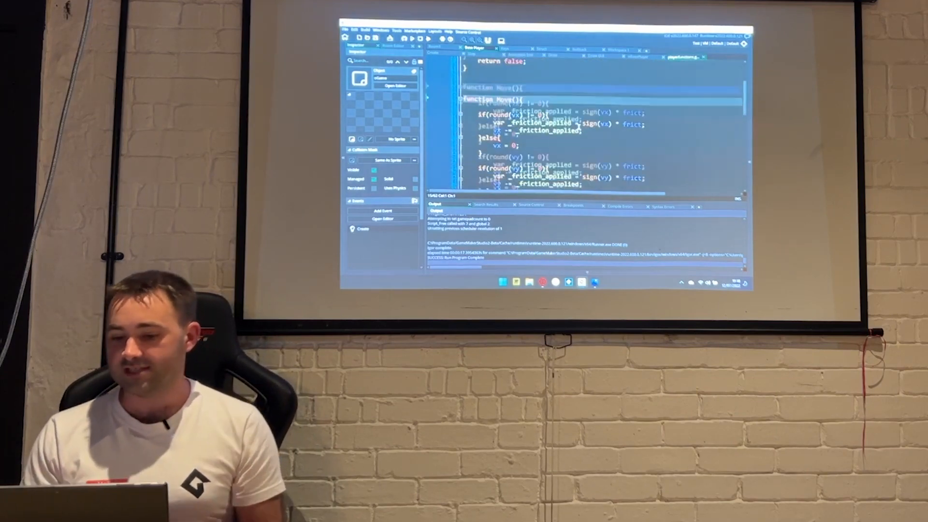
scroll("down", 3)
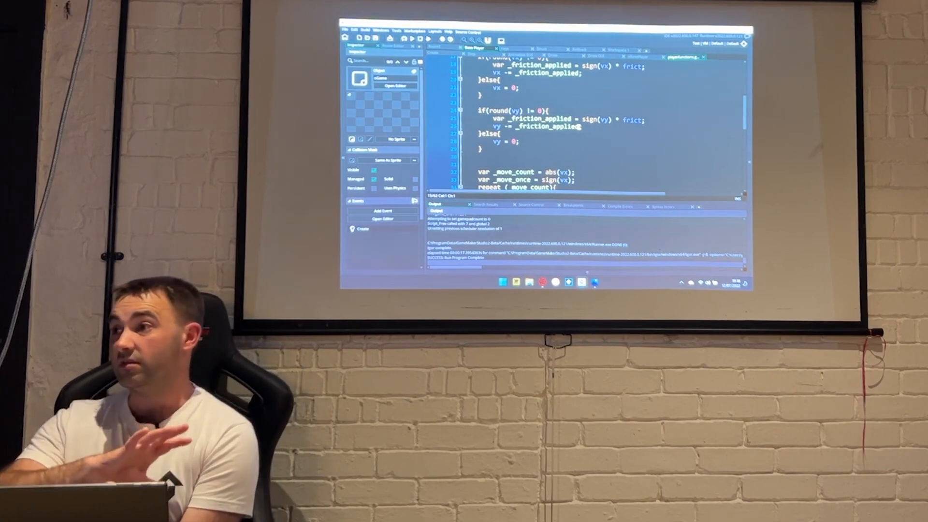
scroll("down", 3)
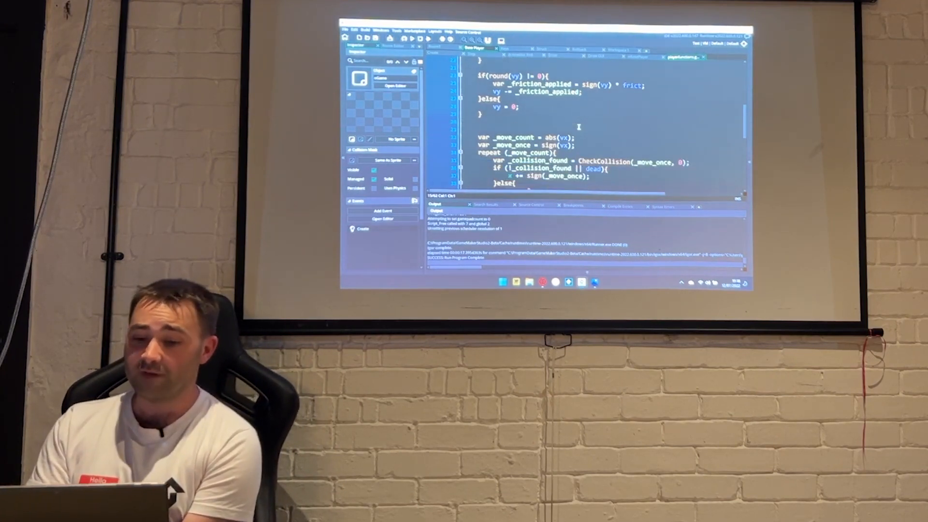
scroll("down", 3)
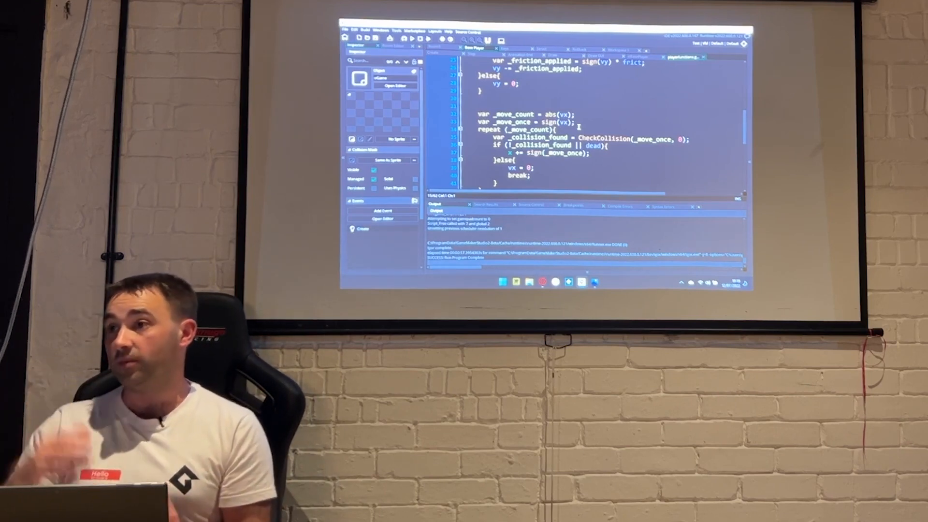
scroll("up", 3)
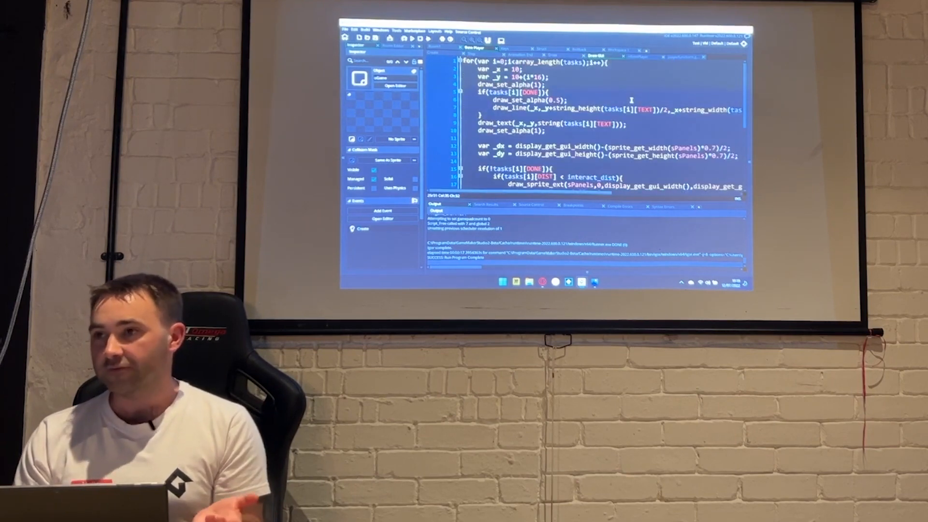
Scroll through the Draw GUI code for task panels and body reporting
scroll("down", 3)
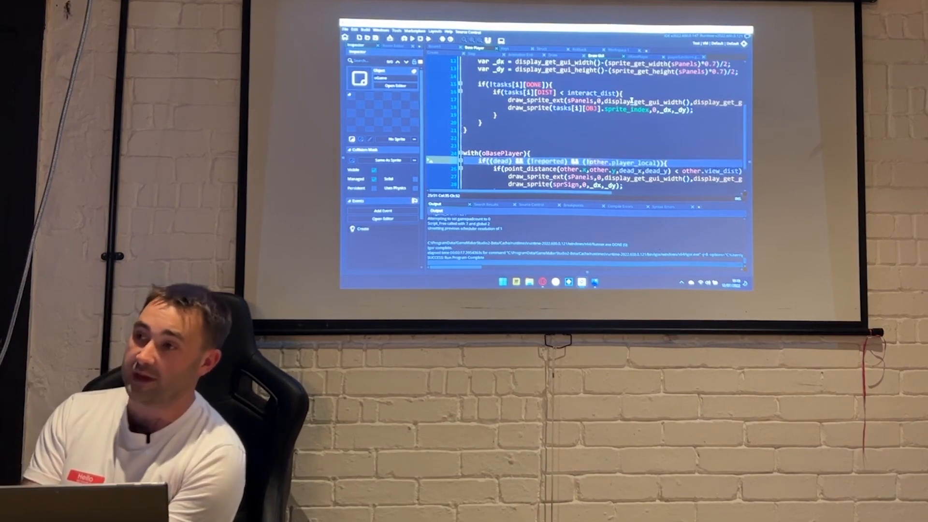
scroll("up", 3)
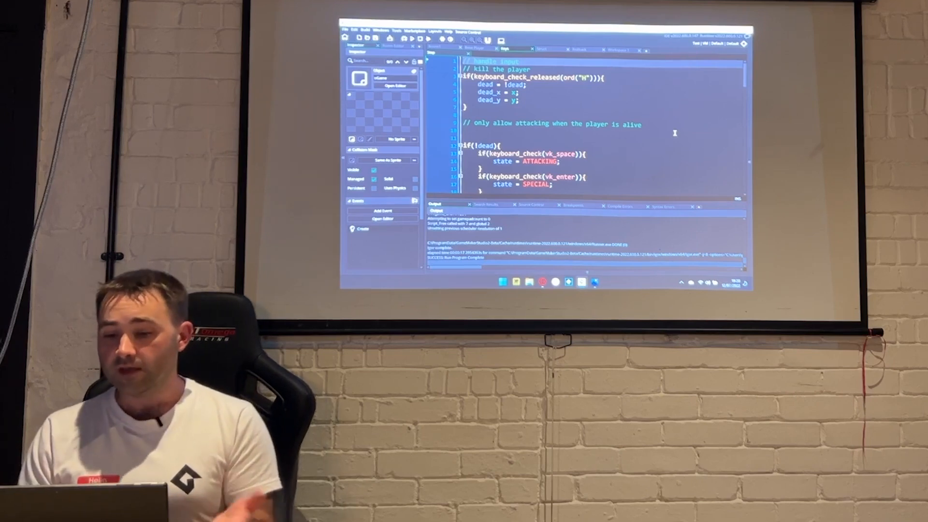
scroll("down", 3)
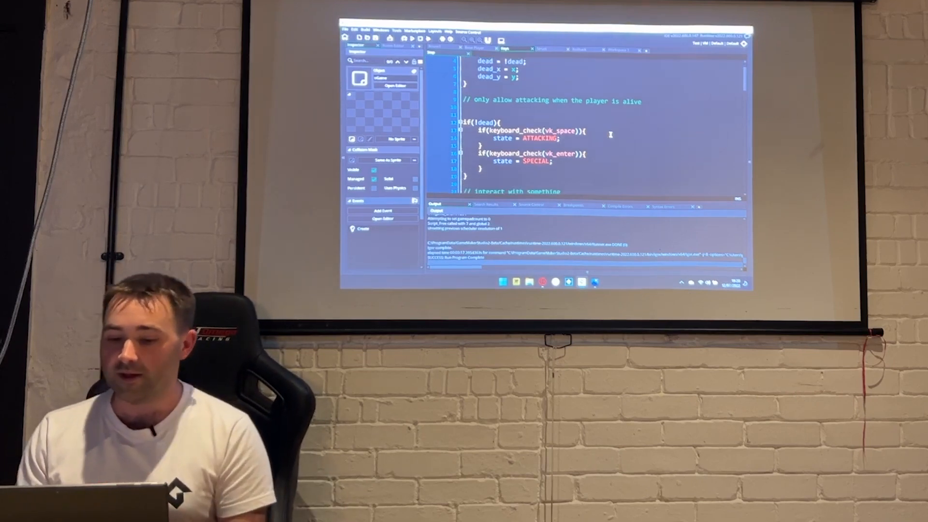
scroll("down", 3)
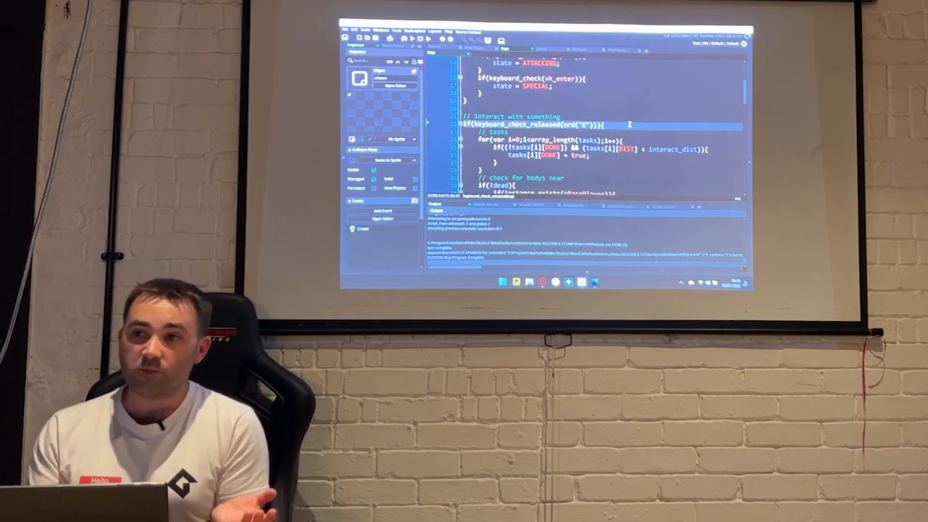
scroll("down", 3)
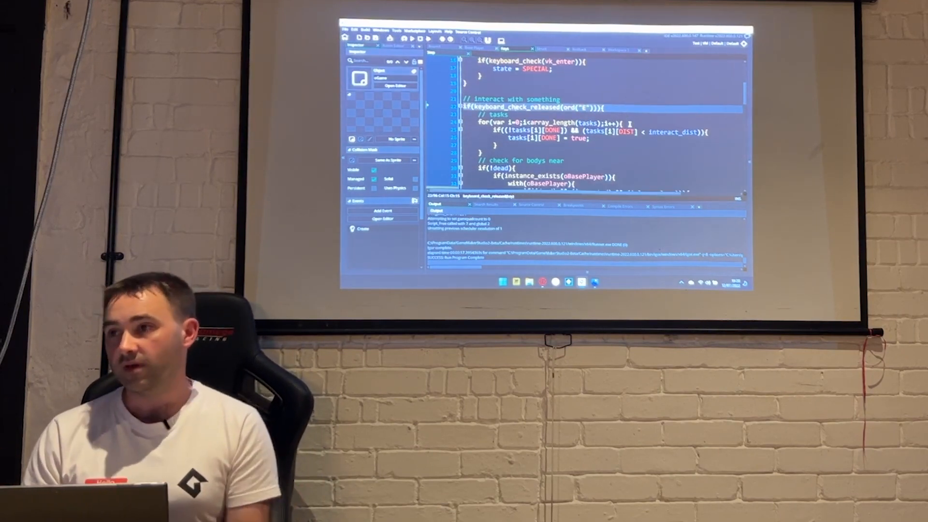
scroll("down", 3)
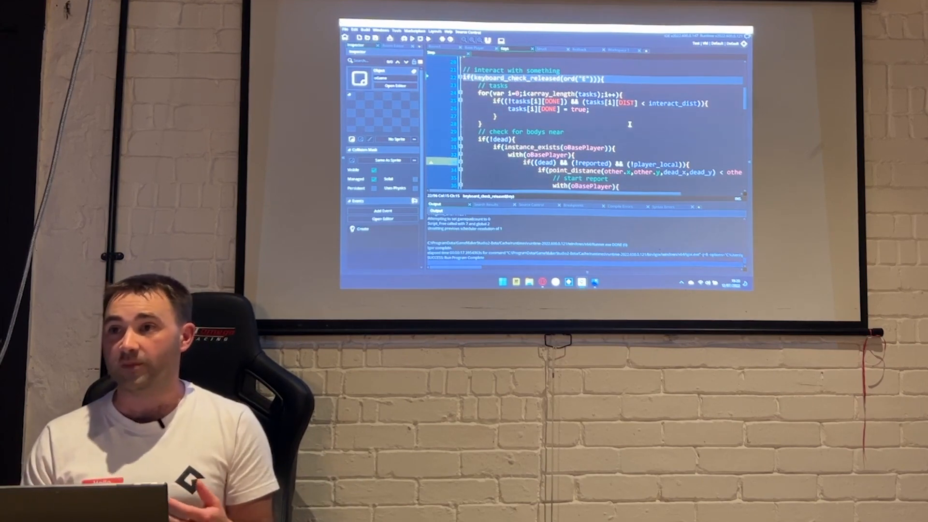
scroll("down", 3)
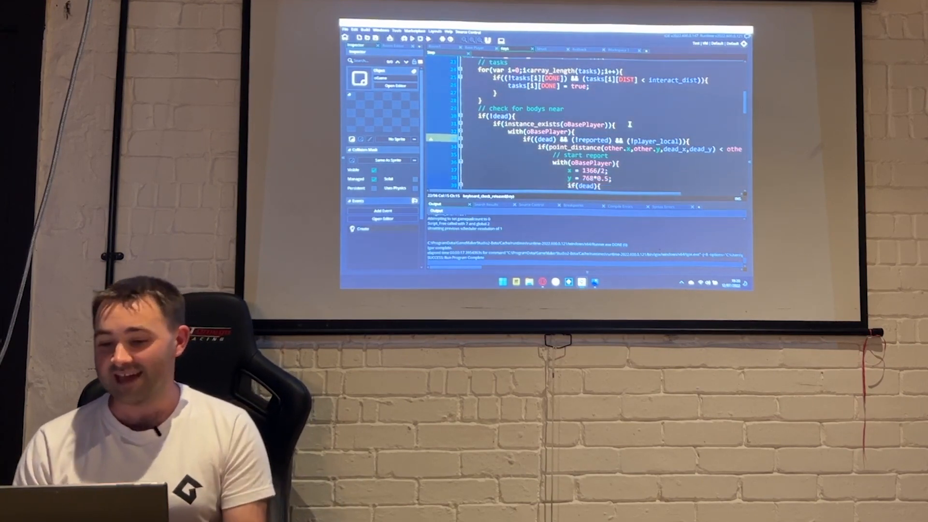
scroll("down", 3)
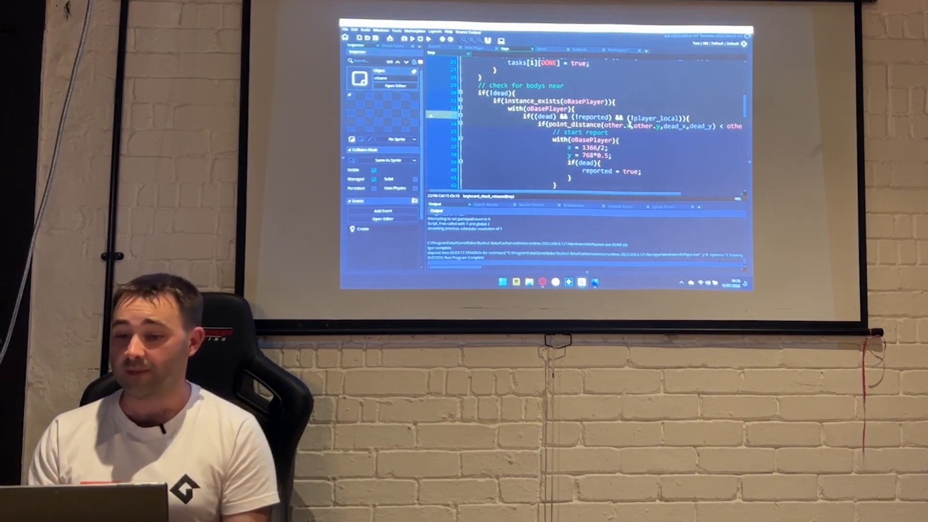
scroll("down", 3)
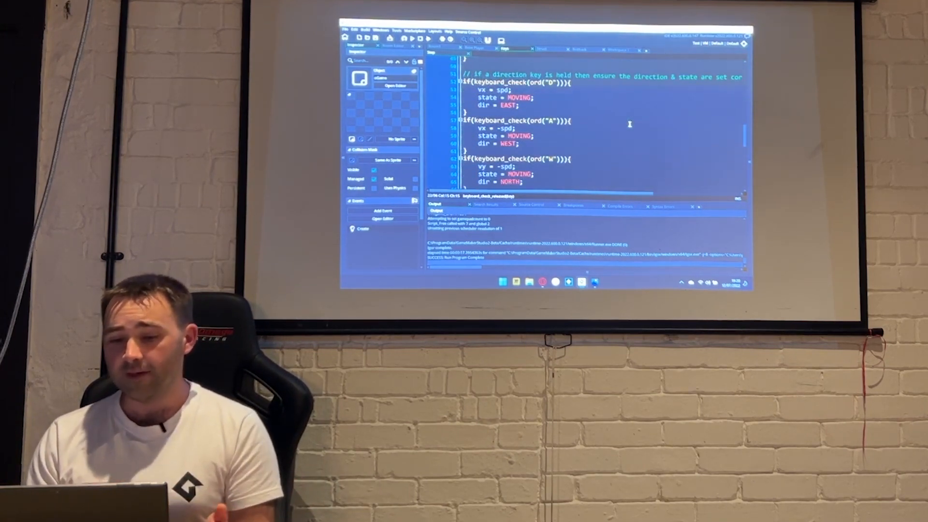
scroll("down", 3)
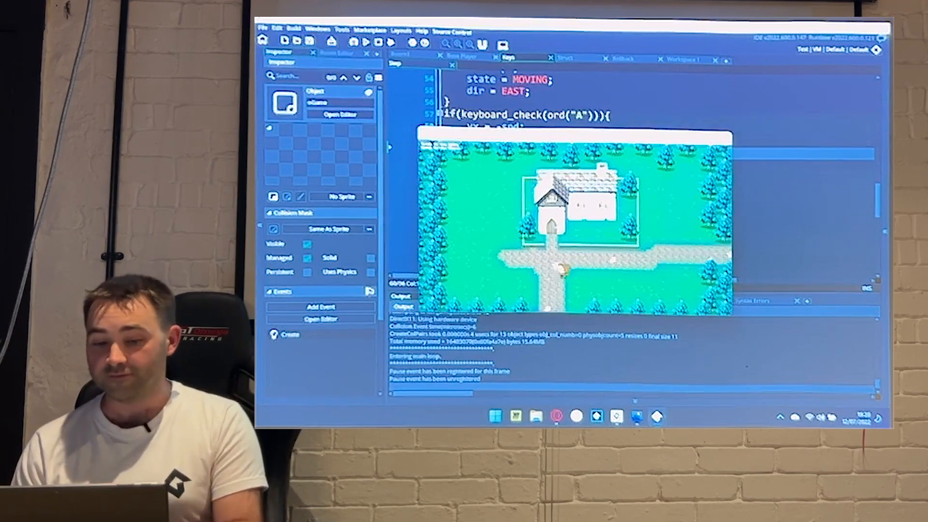
Test player movement in the running game with the A key
key("a")
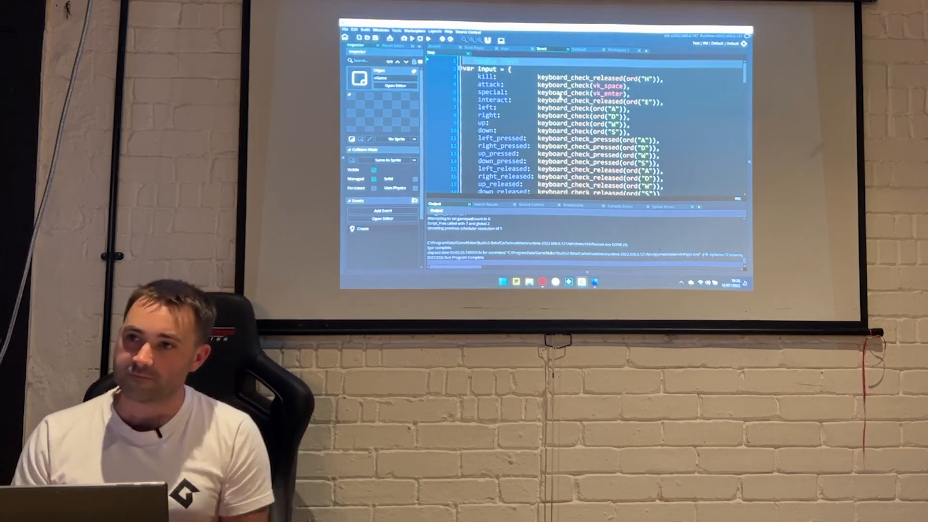
scroll("down", 3)
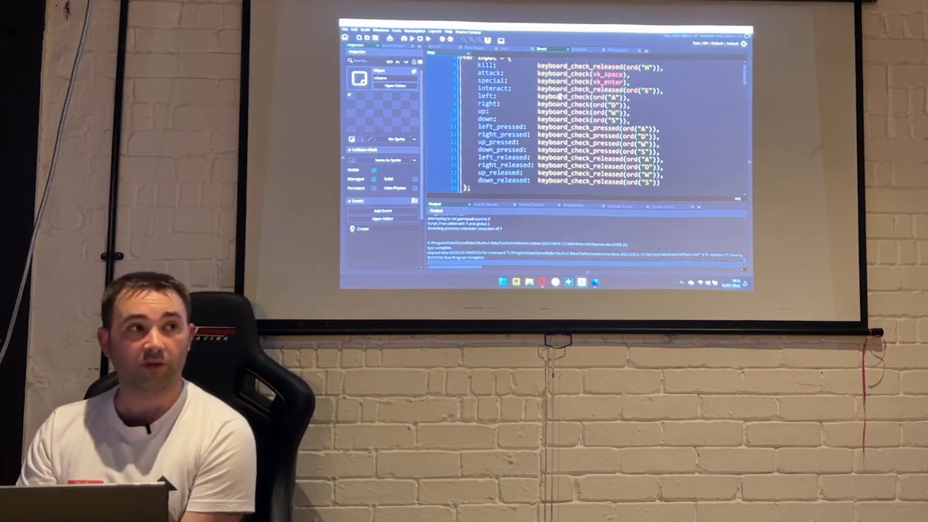
scroll("down", 3)
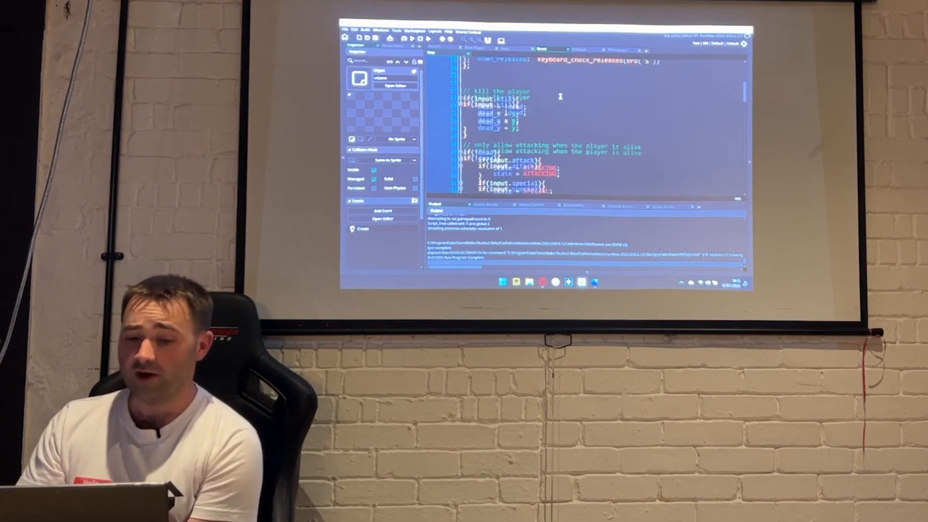
scroll("down", 3)
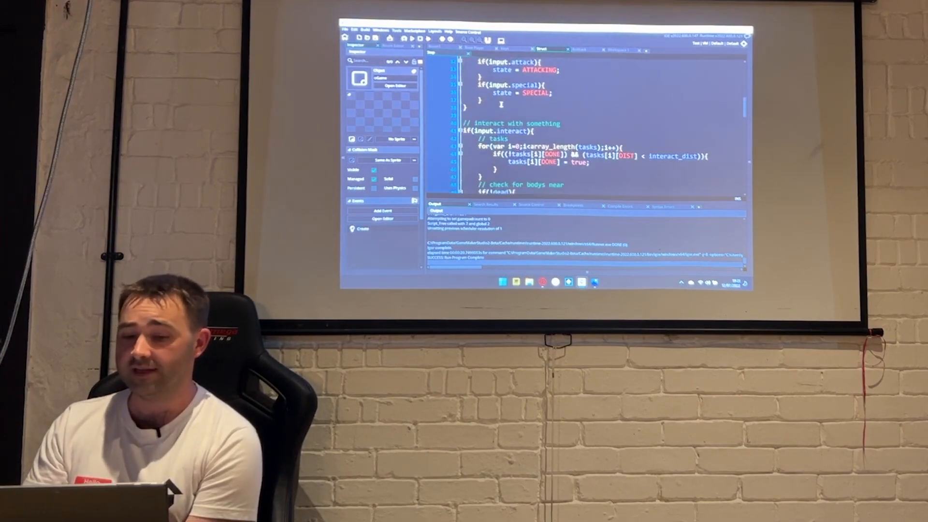
scroll("down", 3)
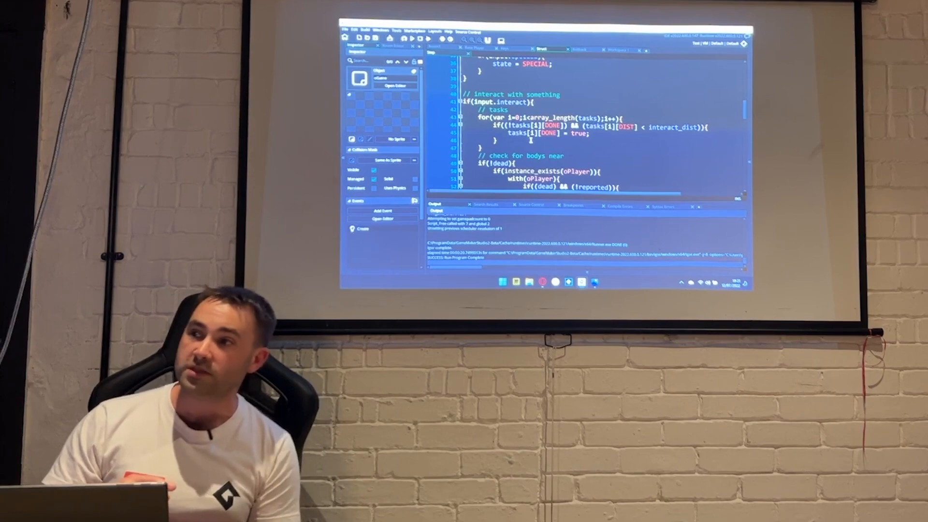
scroll("up", 3)
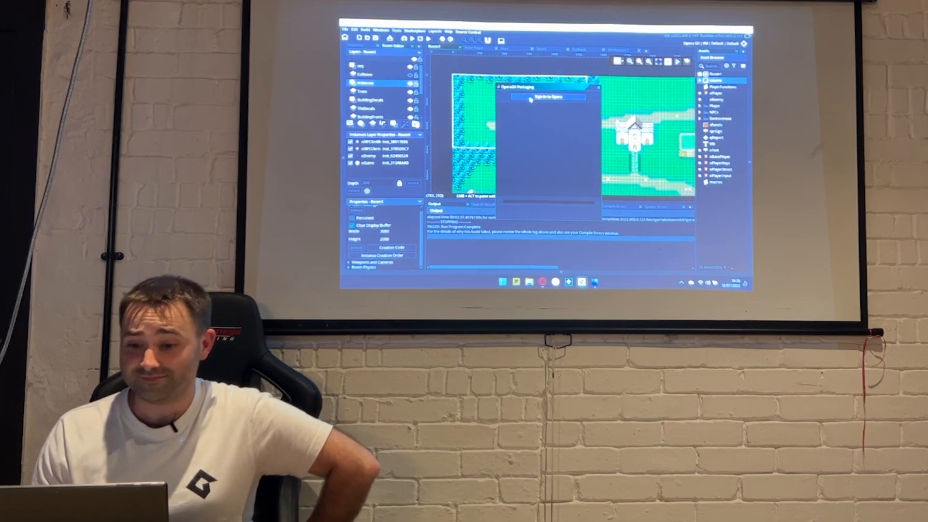
Sign in to Opera from the Opera GX Packaging dialog
left_click(546, 97)
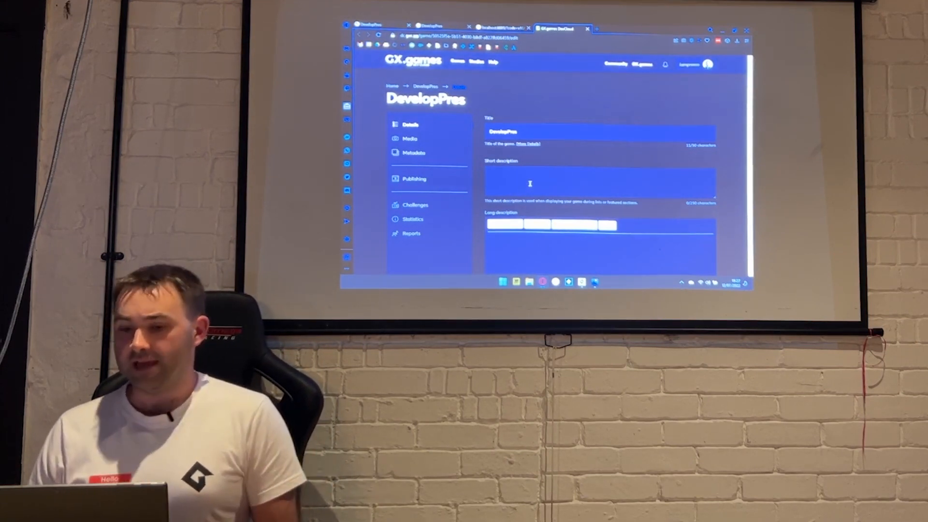
Make DevelopPres a Multiplayer game, pick a matchmaking player count, and save
left_click(414, 179)
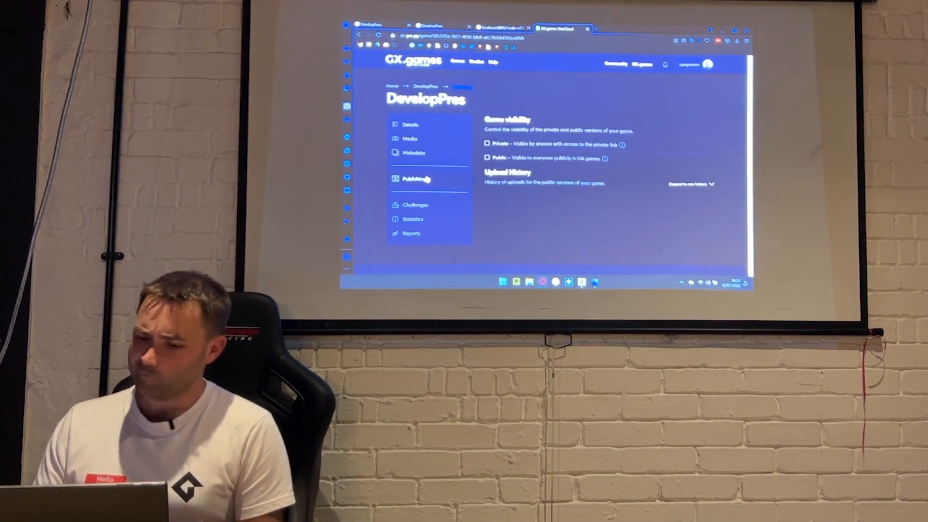
left_click(488, 143)
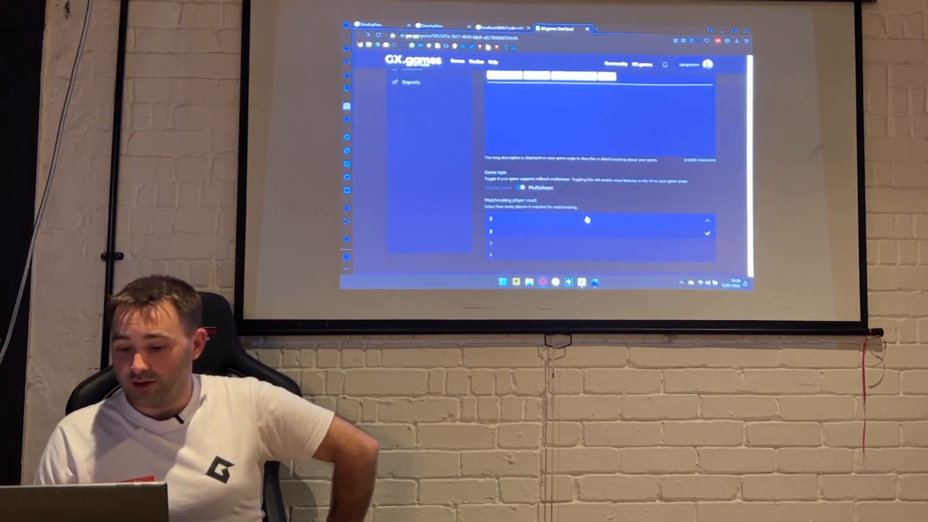
left_click(674, 242)
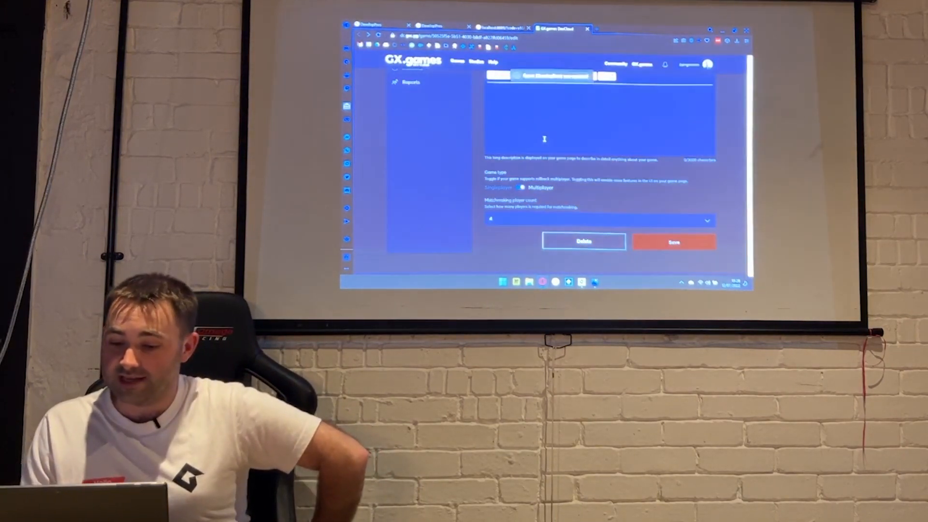
left_click(674, 242)
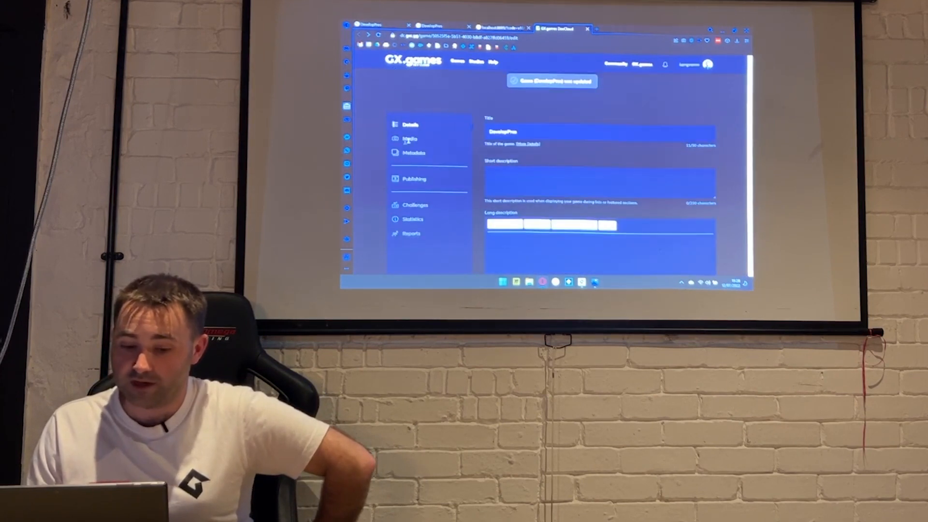
Launch DevelopPres into its GX.games multiplayer lobby and copy the invite link
left_click(414, 179)
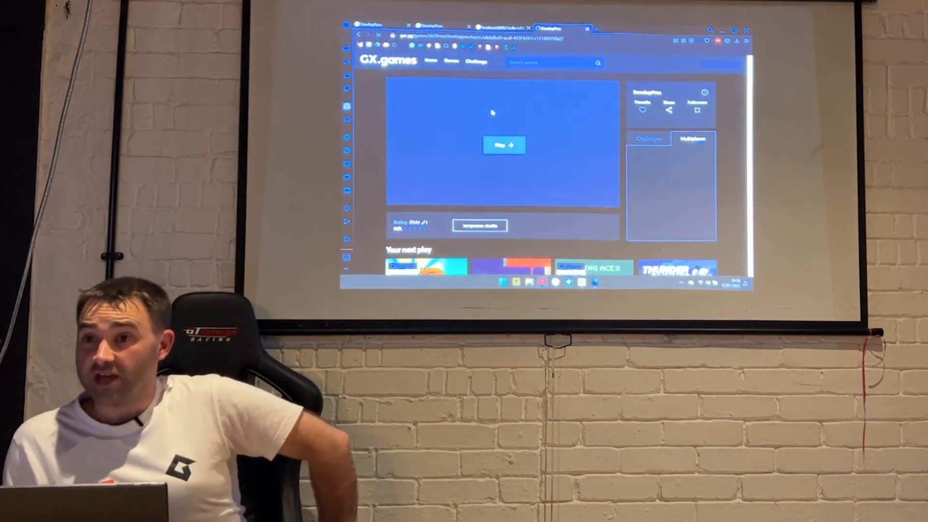
left_click(692, 138)
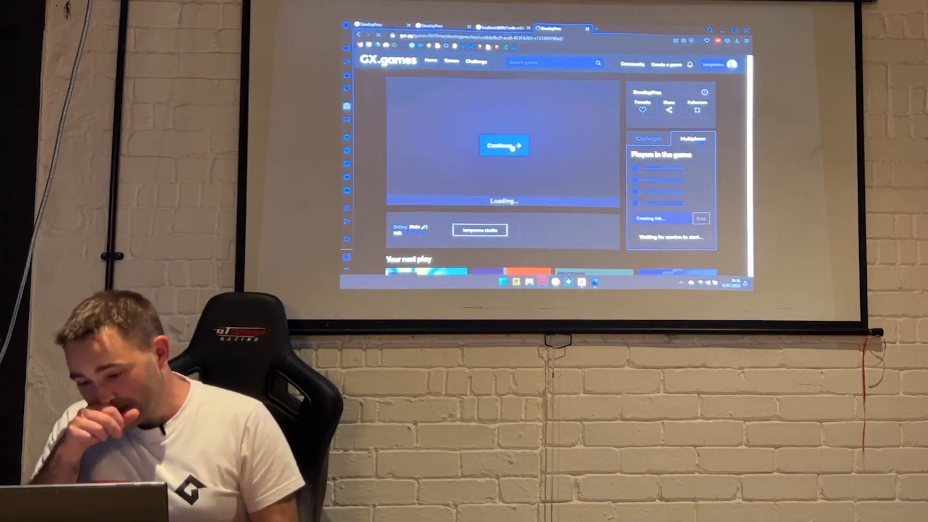
left_click(503, 145)
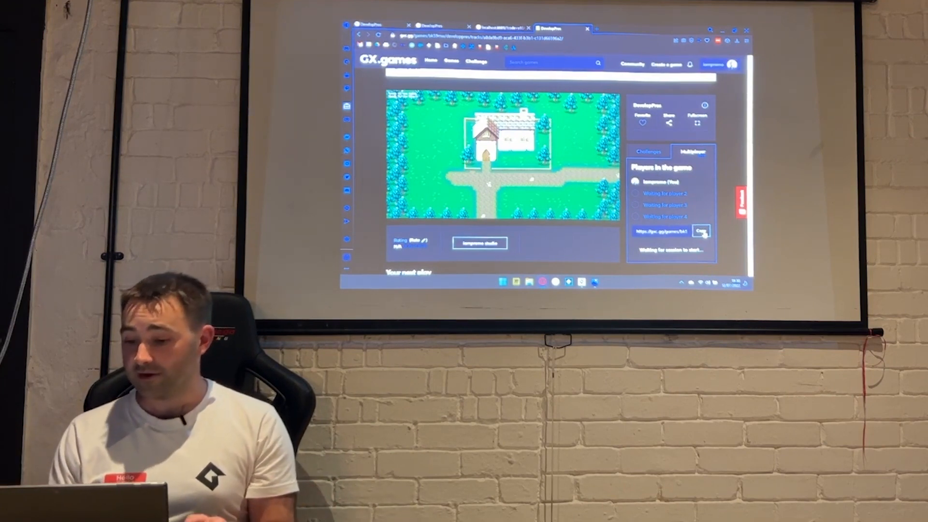
left_click(702, 232)
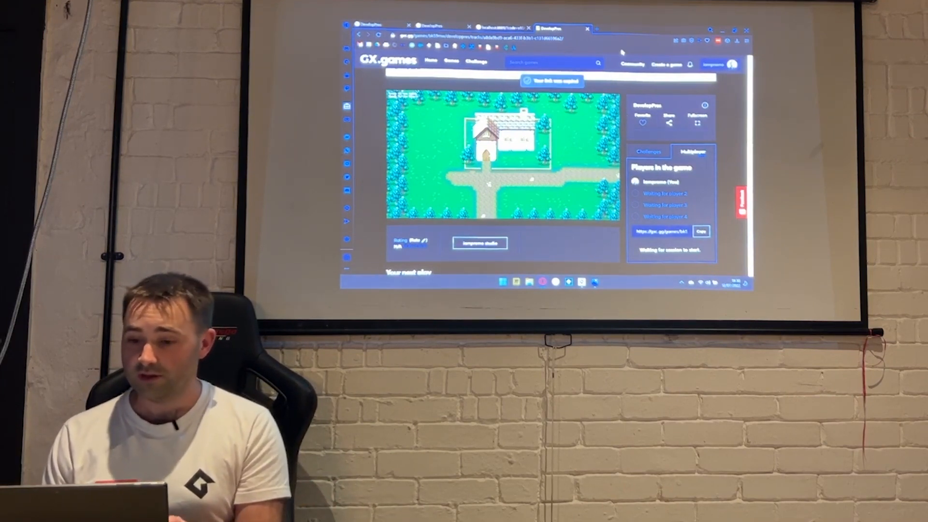